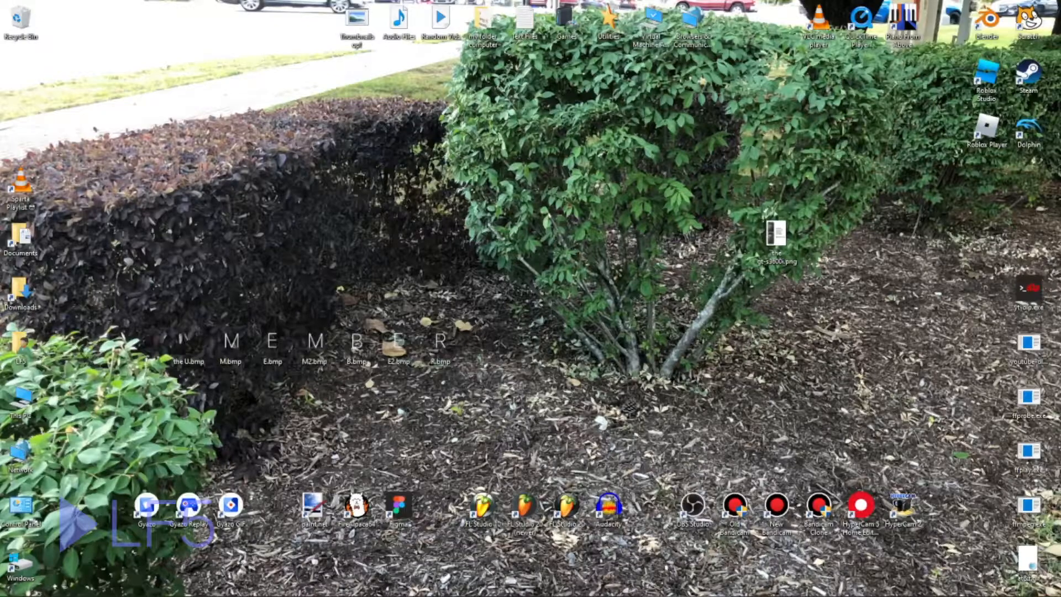
pyautogui.moveTo(598, 258)
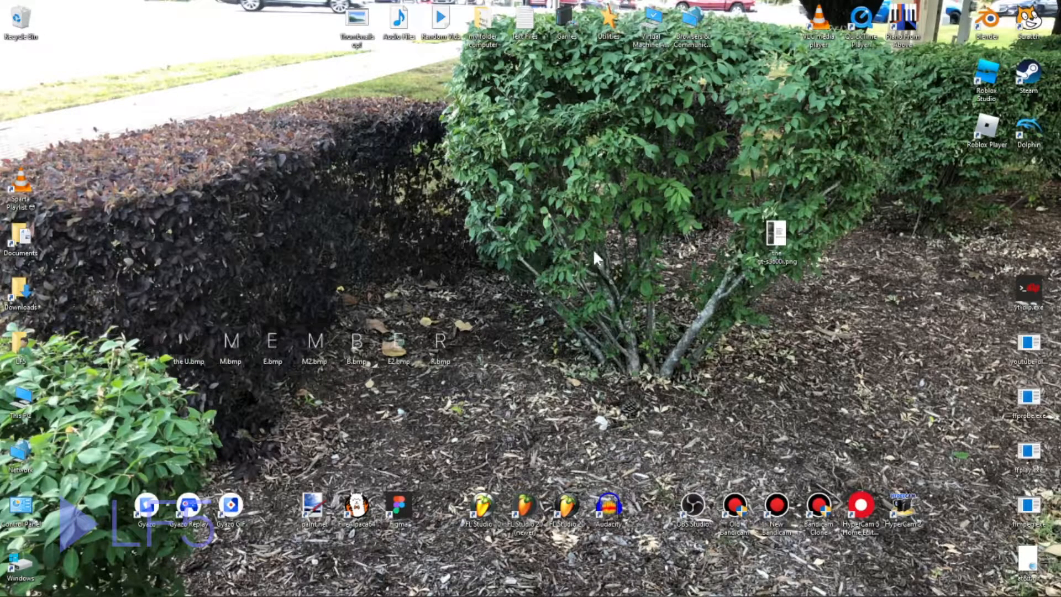
pyautogui.moveTo(682, 329)
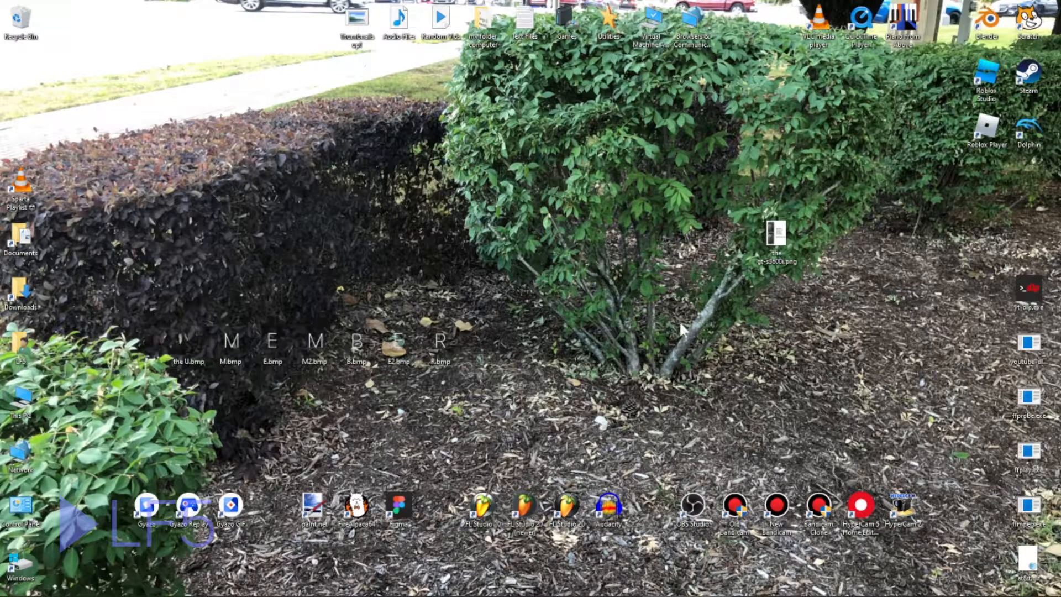
pyautogui.moveTo(625, 326)
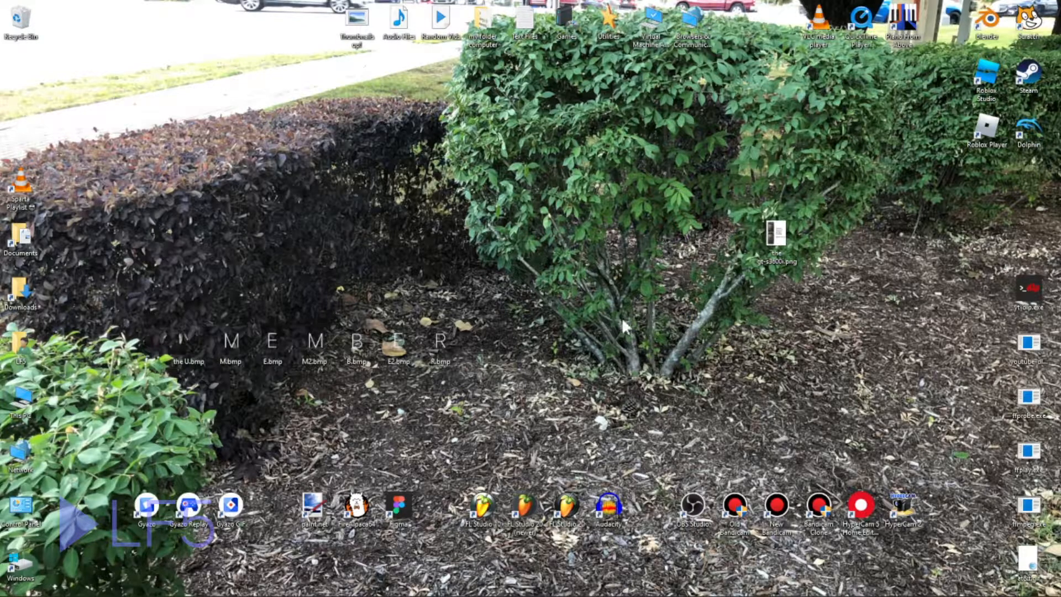
pyautogui.moveTo(449, 296)
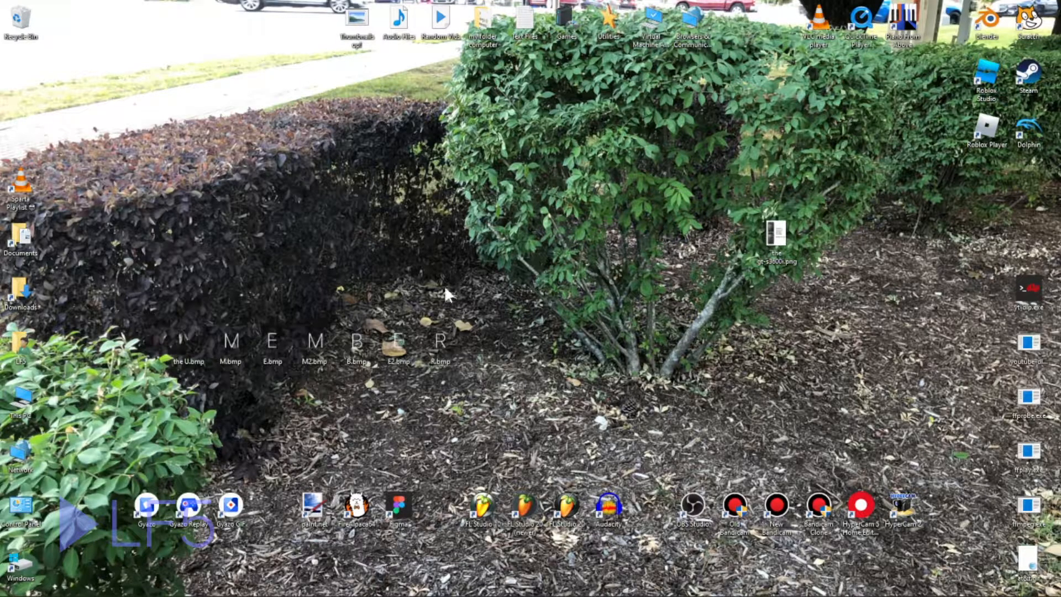
pyautogui.moveTo(507, 299)
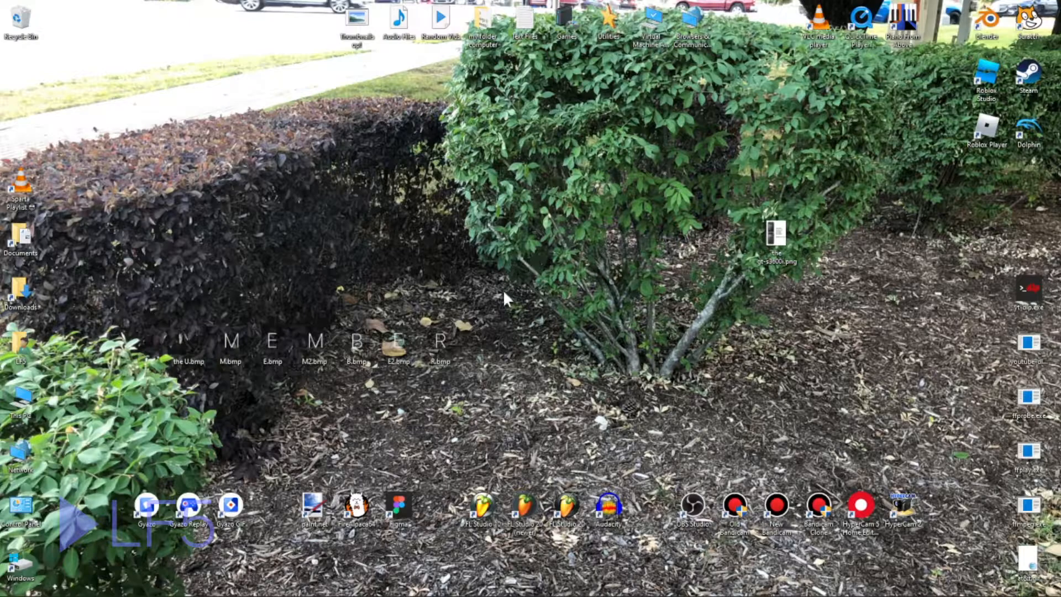
pyautogui.moveTo(537, 283)
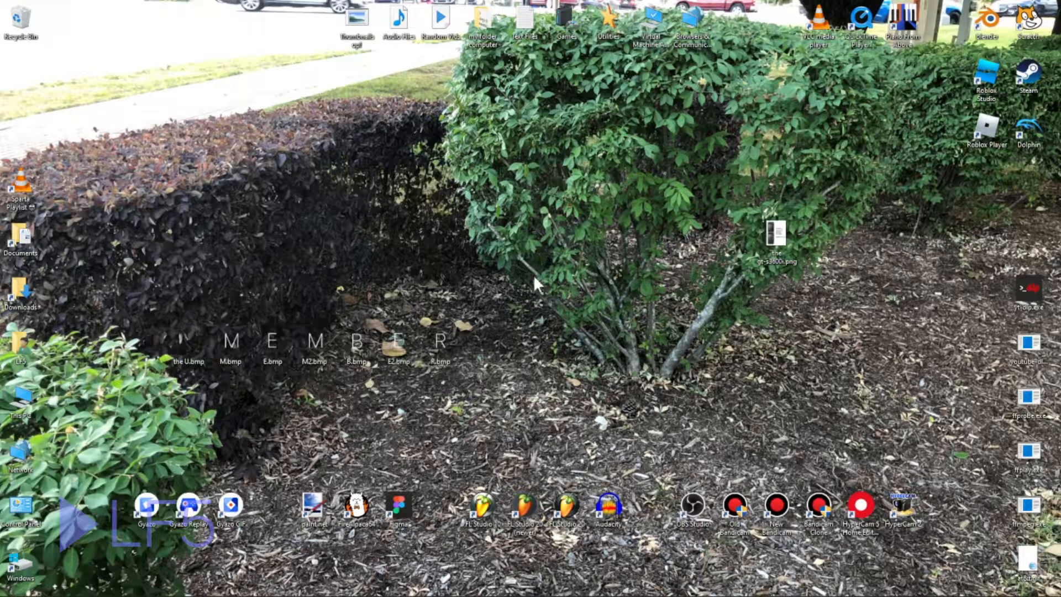
pyautogui.moveTo(669, 291)
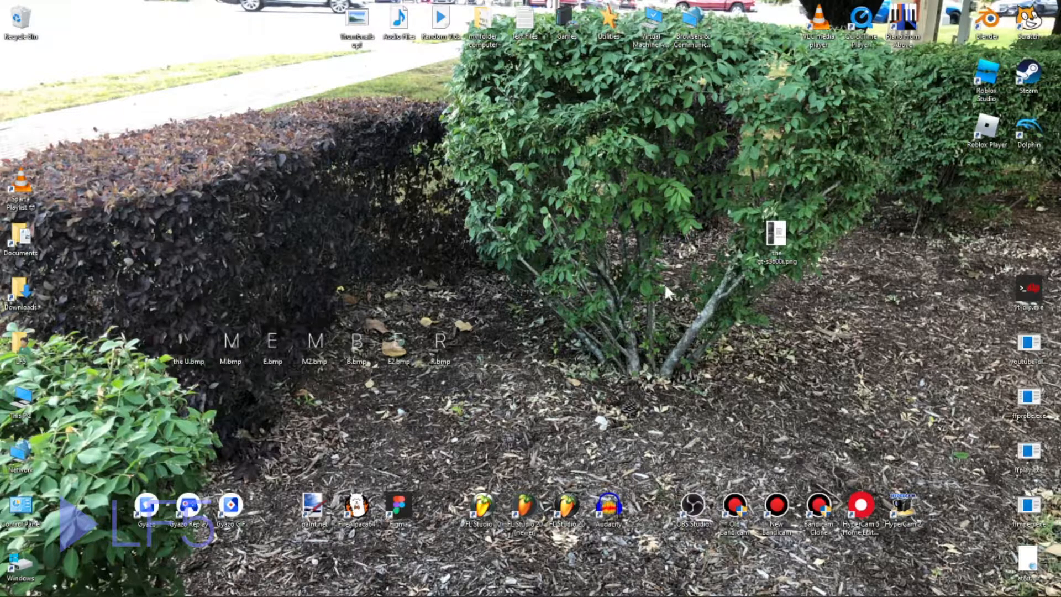
pyautogui.moveTo(538, 284)
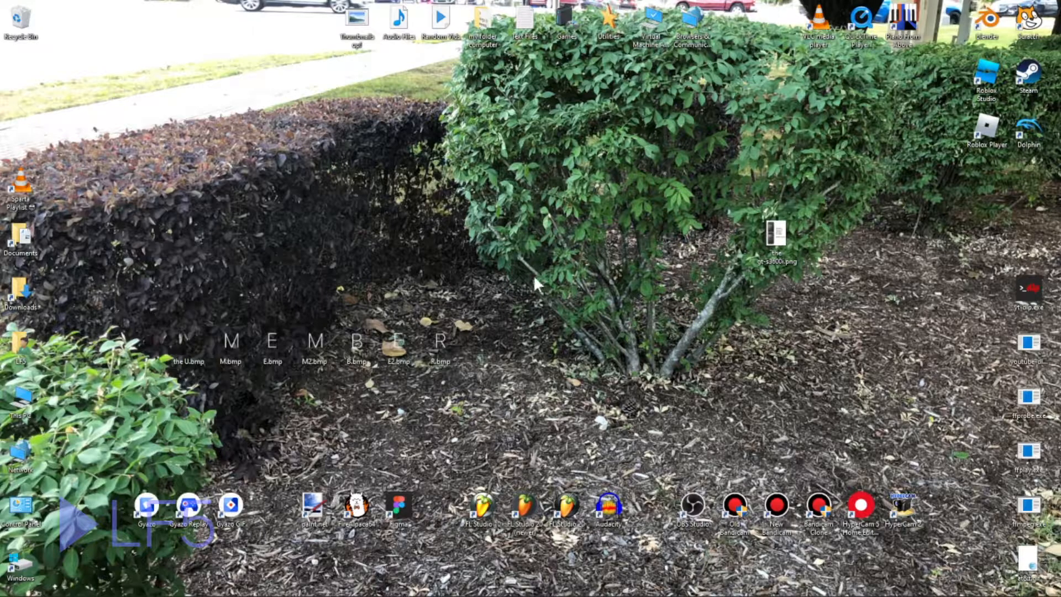
pyautogui.moveTo(770, 260)
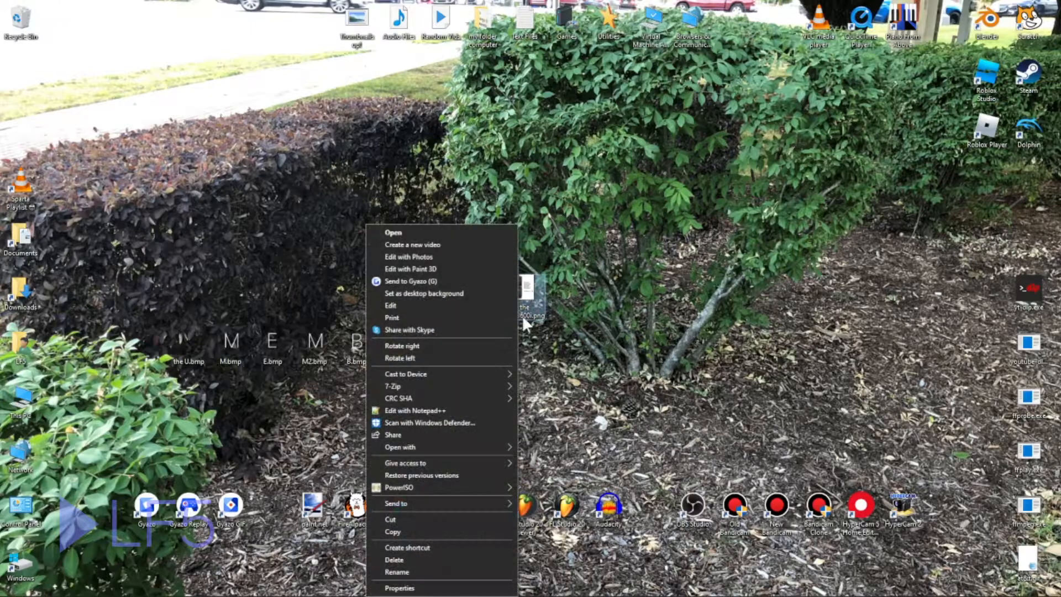
# Step: Set the Samsung phone image file as the desktop background, replacing the hedge photo
pyautogui.click(453, 305)
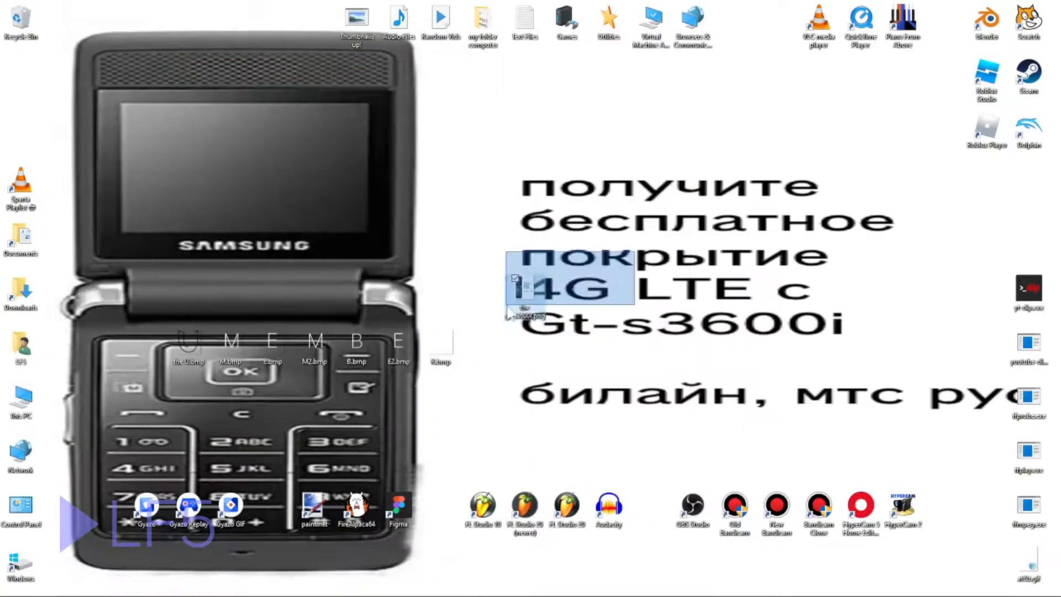
# Step: Open the context menu of the wallpaper image file to delete it
pyautogui.rightClick(20, 20)
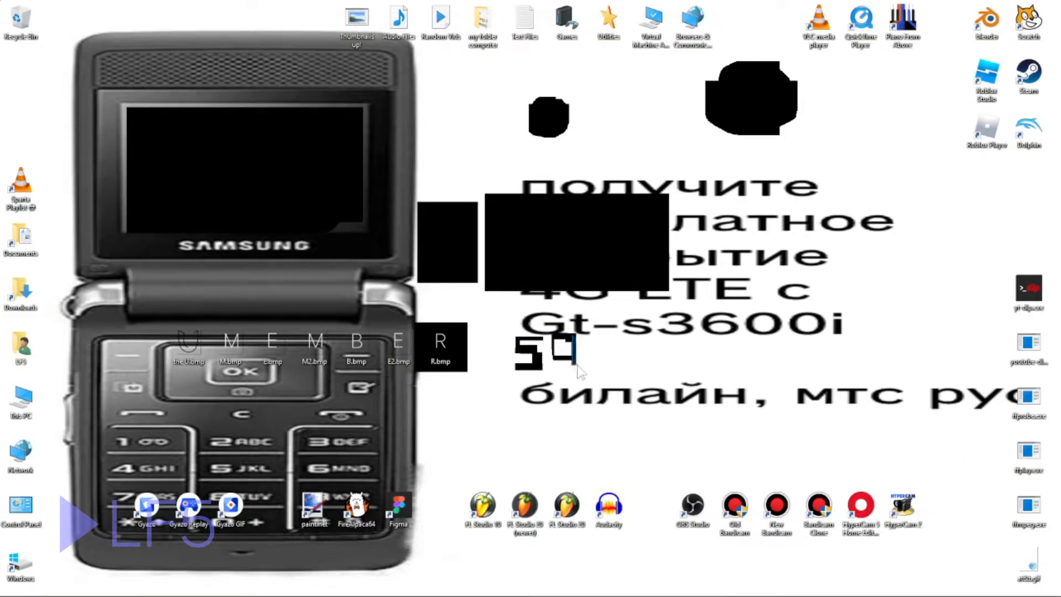
# Step: Type 'U7' while the phone wallpaper breaks into black patches
pyautogui.write('U')
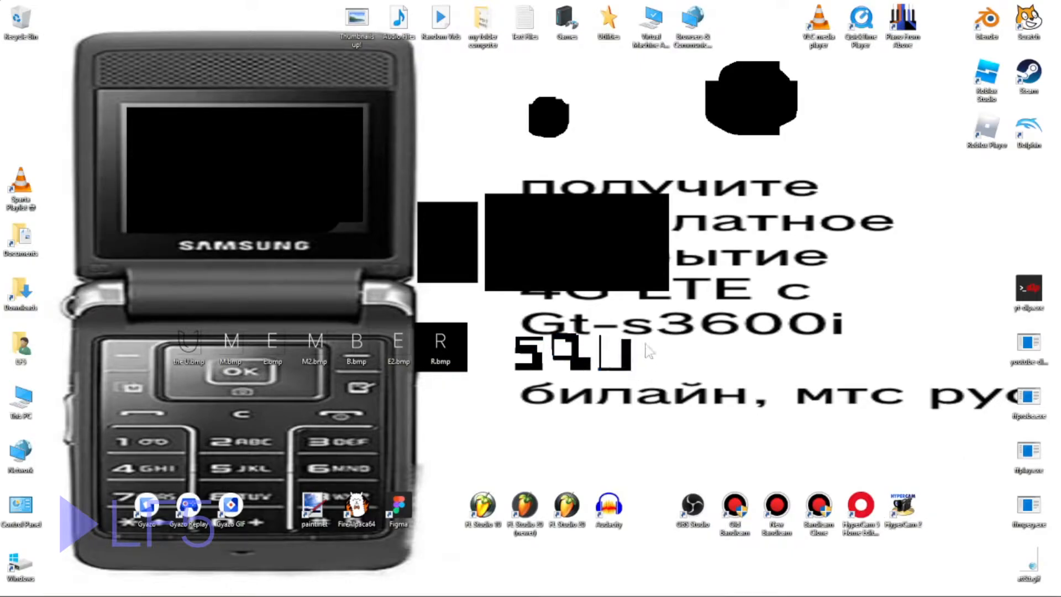
pyautogui.write('7')
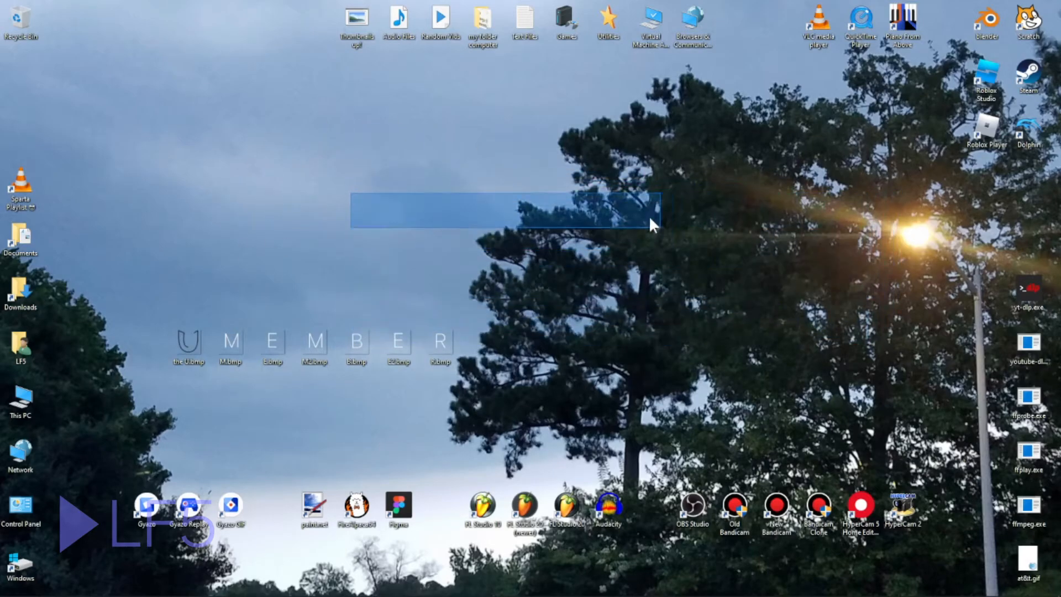
# Step: Drag on the desktop over the new trees-and-streetlight wallpaper
pyautogui.moveTo(653, 223); pyautogui.dragTo(741, 301)
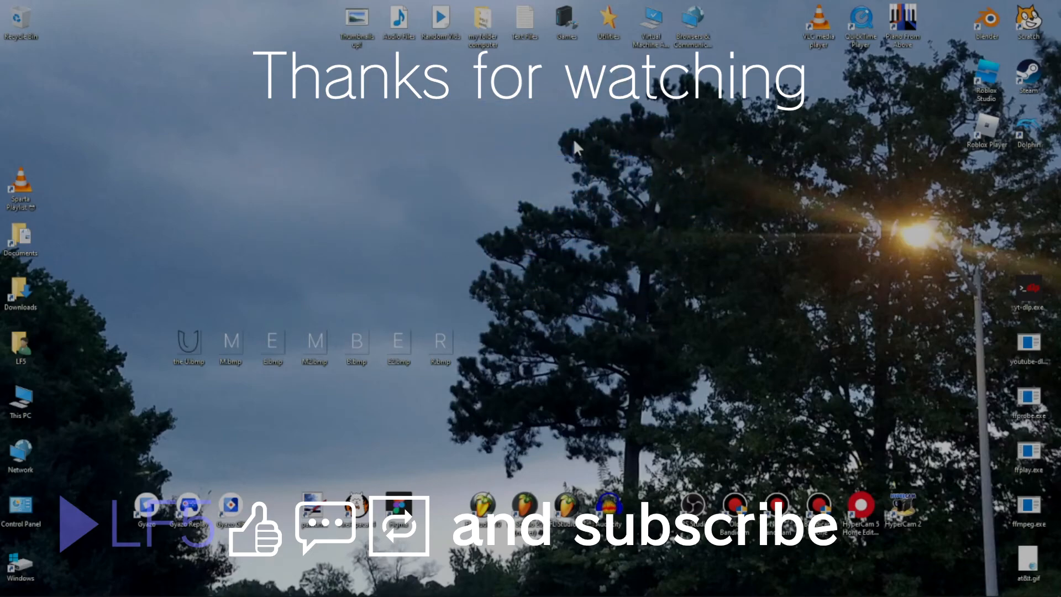
pyautogui.moveTo(569, 153); pyautogui.dragTo(353, 163)
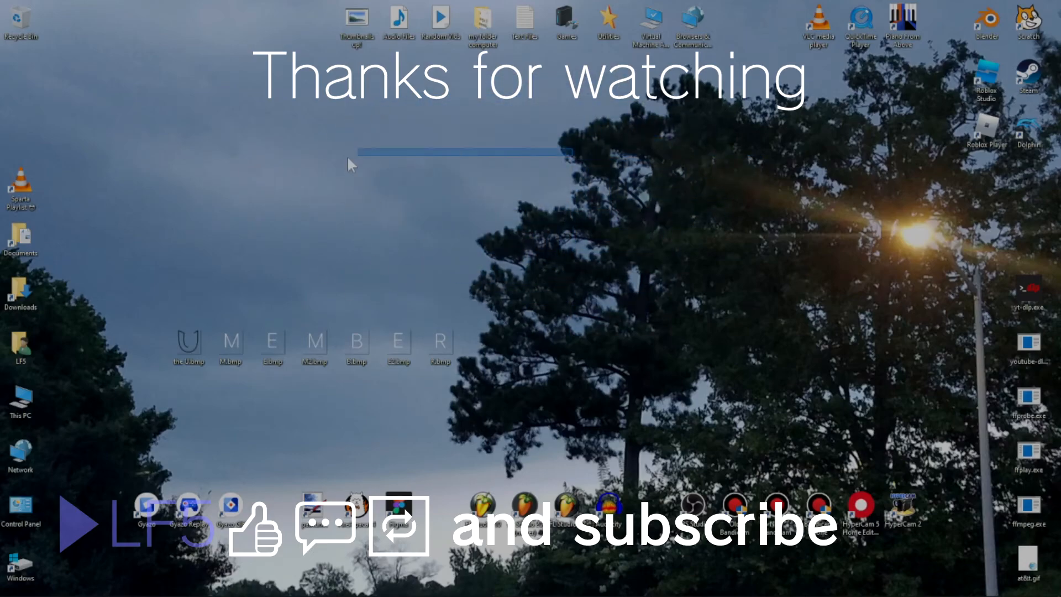